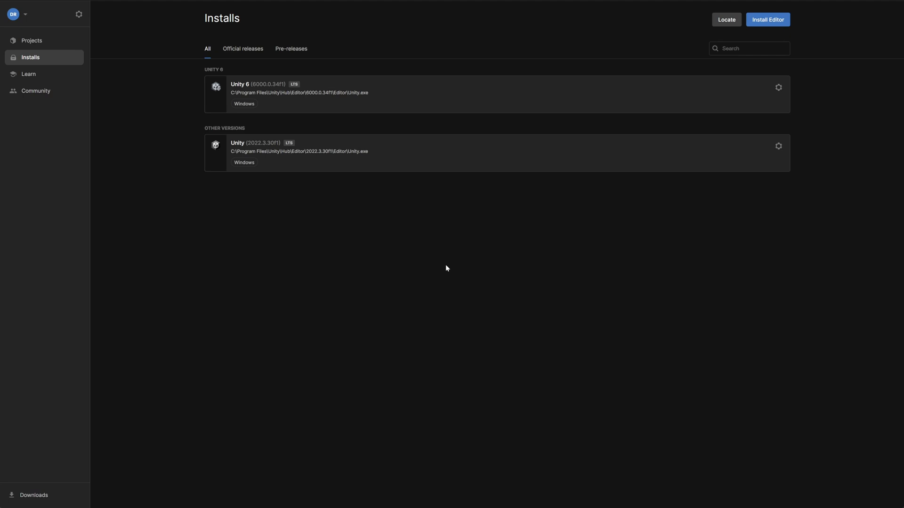
Show the Projects list in Unity Hub, which is still empty.
left_click(32, 40)
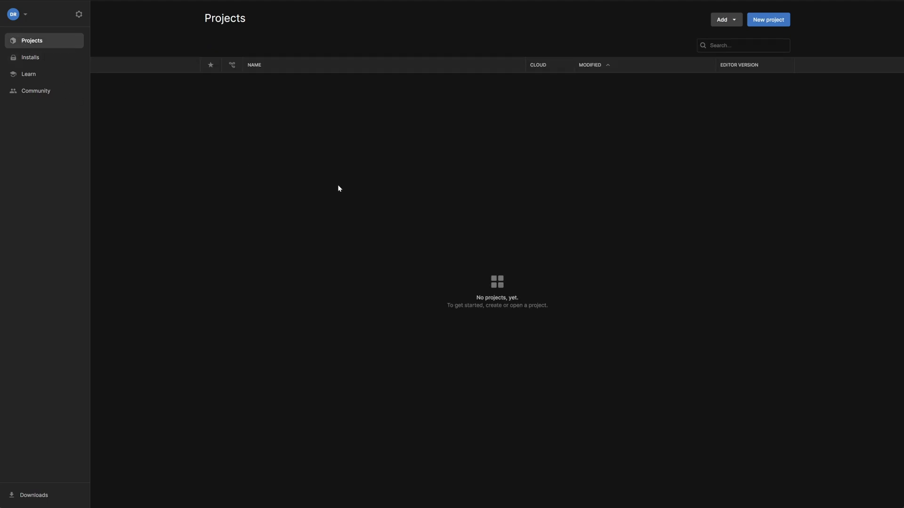
Create a new Universal 3D project named FMOD_Integration.
left_click(767, 19)
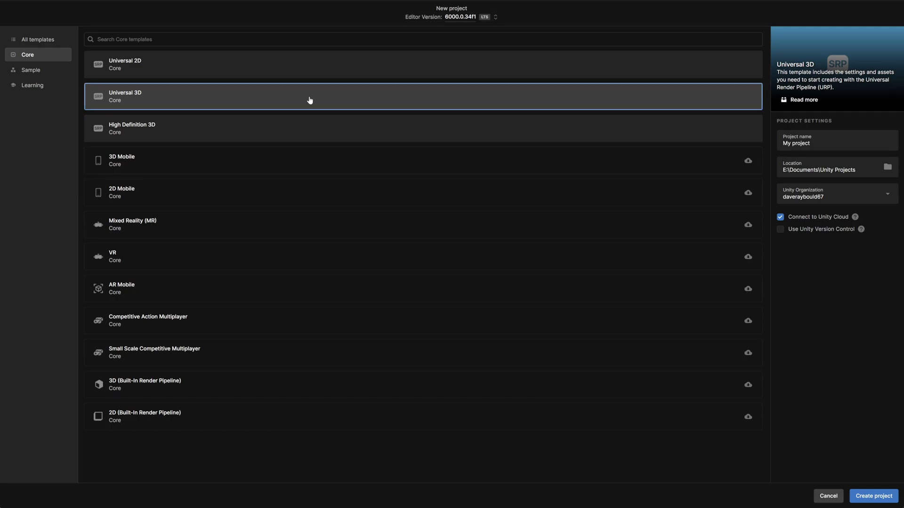
mouse_move(409, 150)
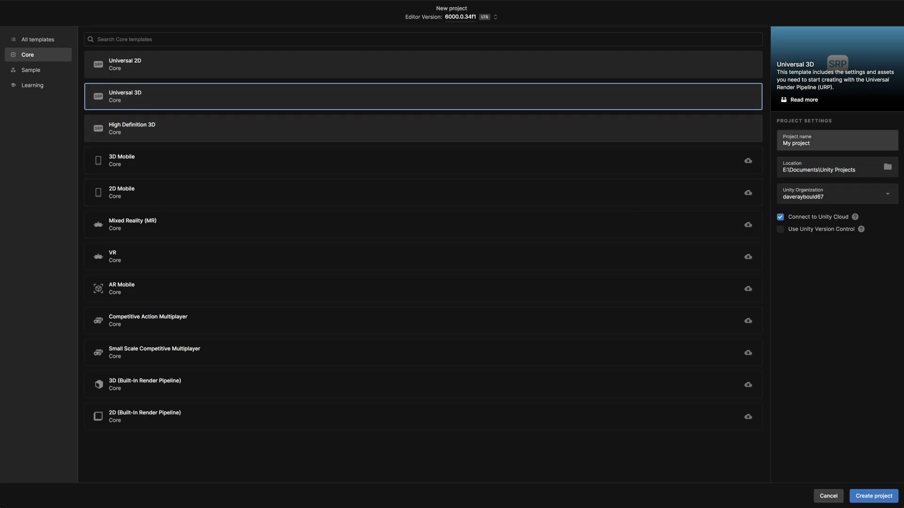
type("FMOD_Integration")
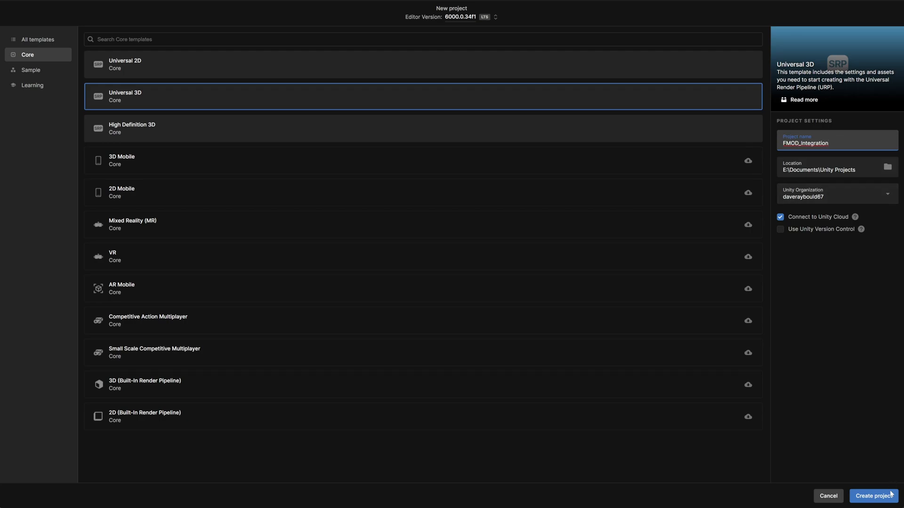
left_click(874, 496)
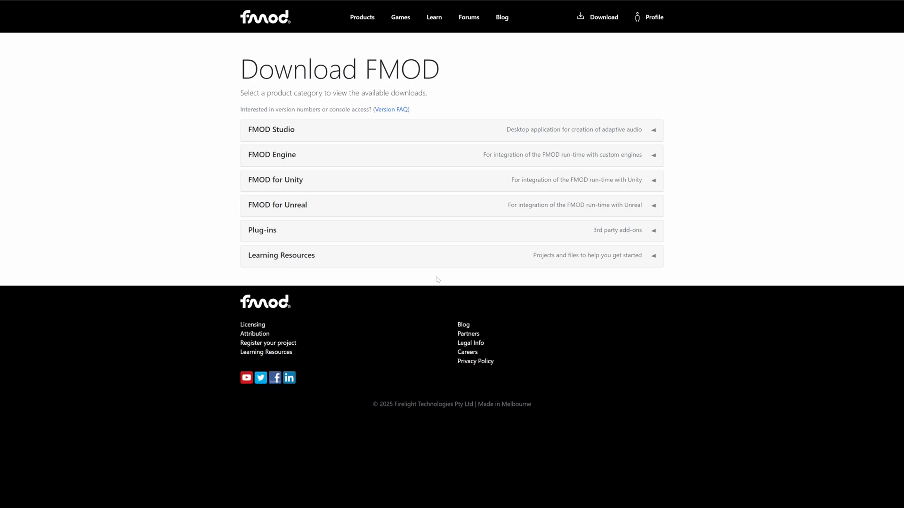
mouse_move(346, 184)
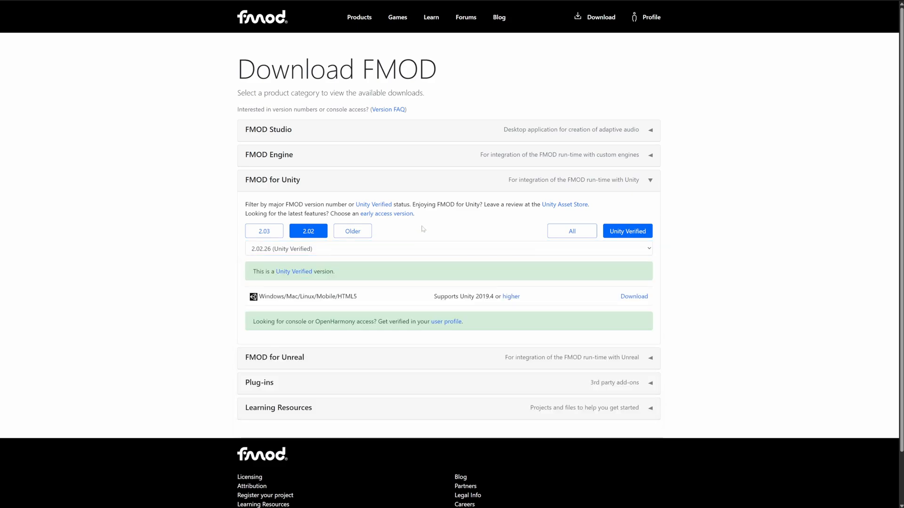
Download the FMOD for Unity 2.03 early-access package from the FMOD website.
left_click(263, 231)
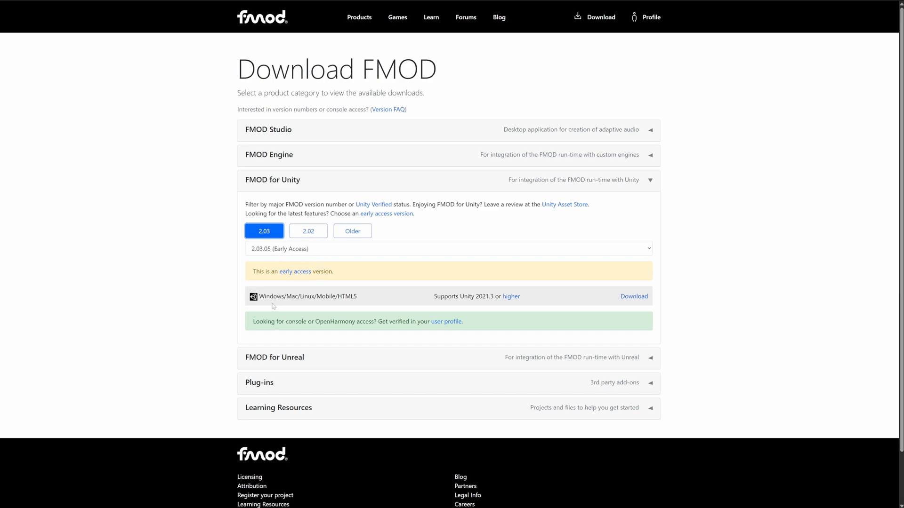
mouse_move(483, 307)
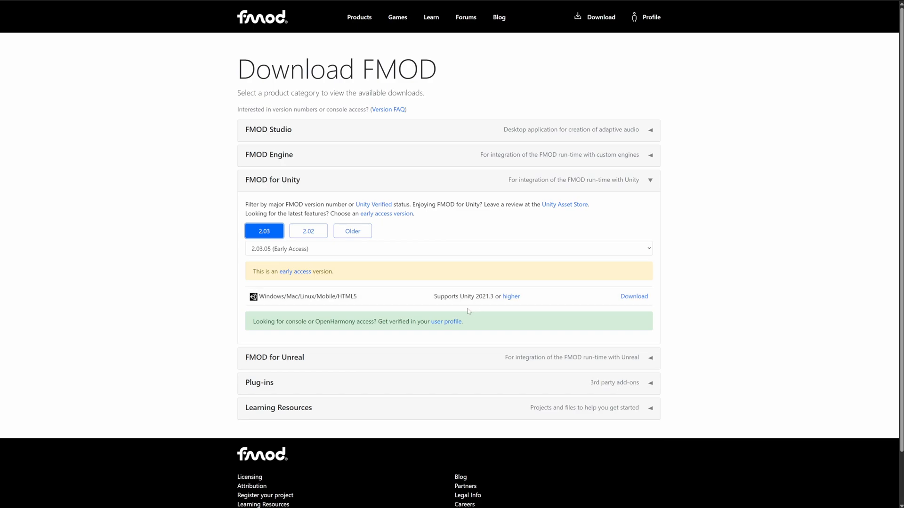
mouse_move(615, 288)
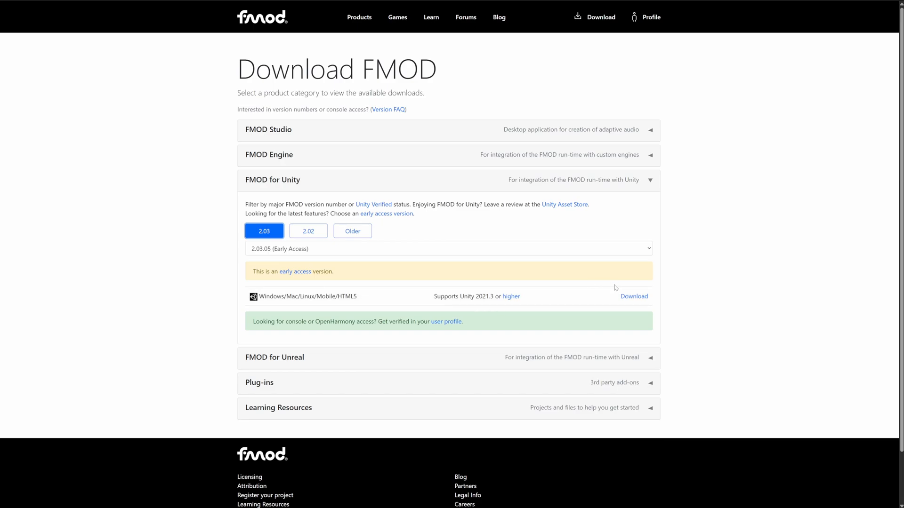
left_click(633, 296)
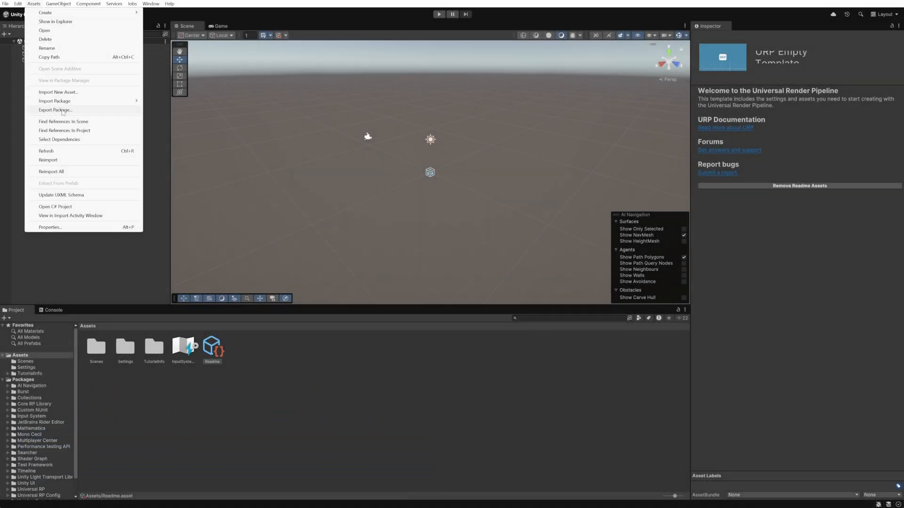
Import the fmodstudio20305 custom package with all its files into the Unity project.
left_click(55, 101)
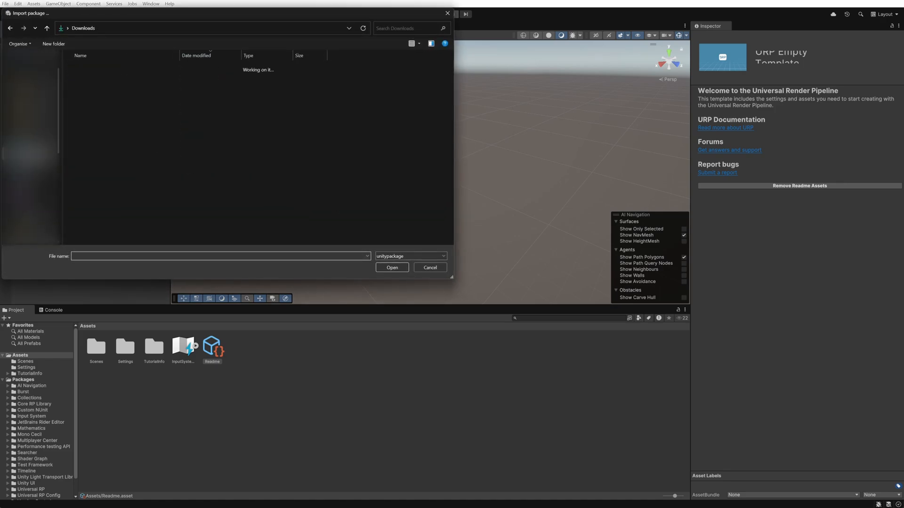
left_click(95, 77)
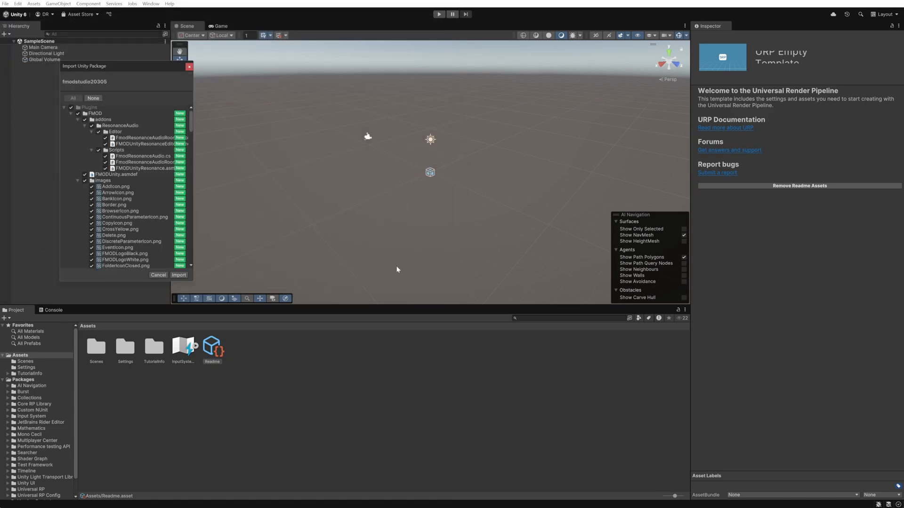
mouse_move(167, 198)
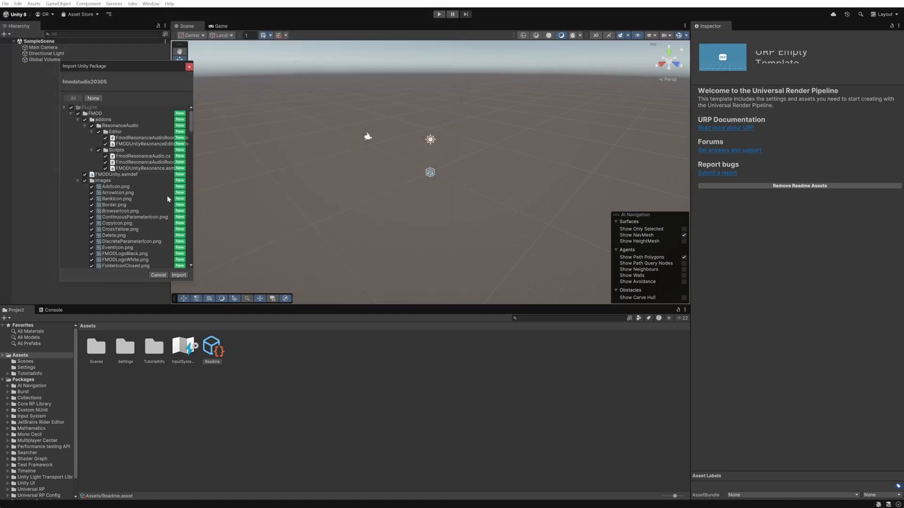
scroll("down", 3)
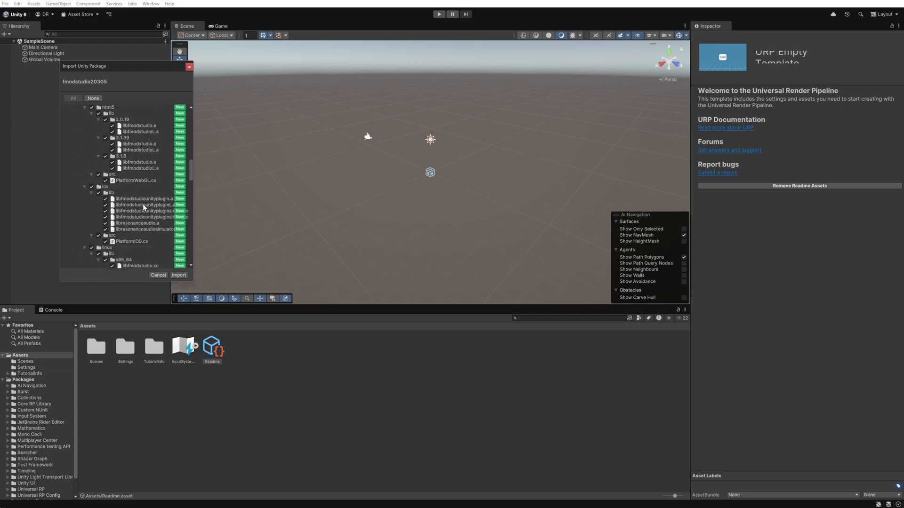
scroll("down", 3)
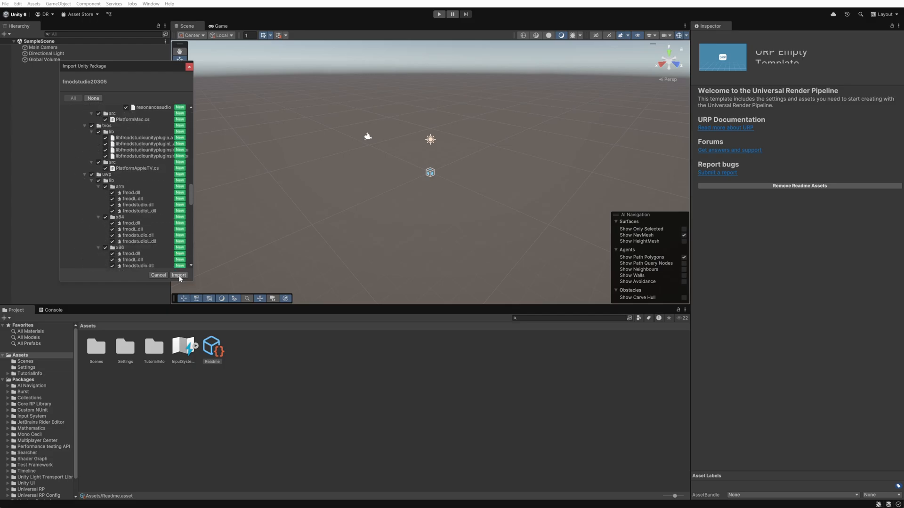
left_click(179, 275)
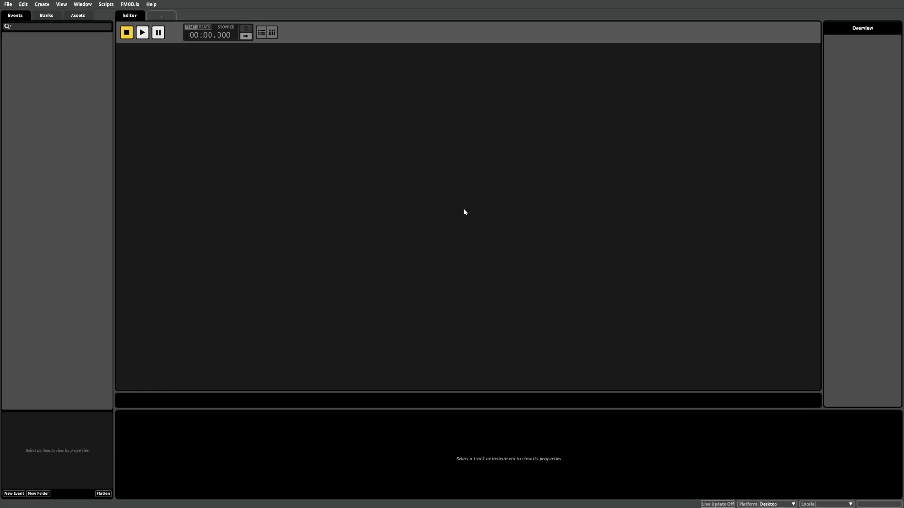
mouse_move(454, 193)
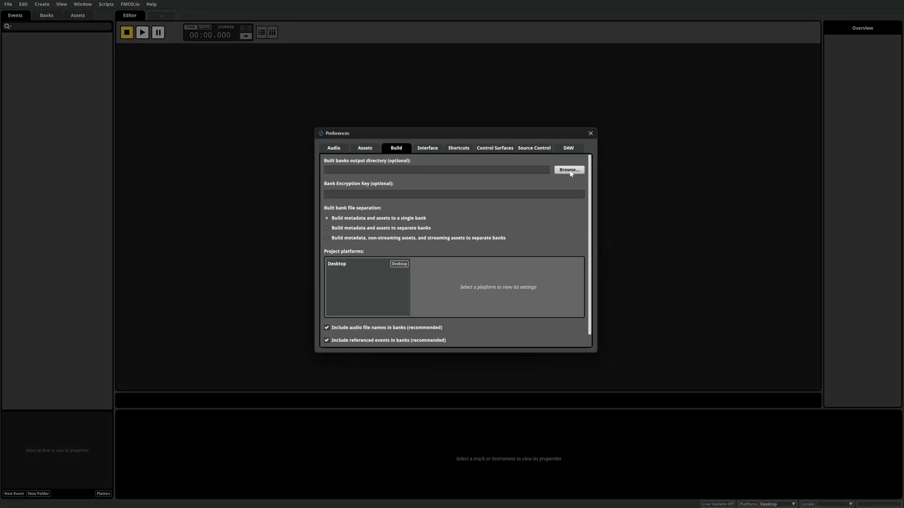
Point FMOD Studio's built banks output to a new FMOD folder inside FMOD_Integration.
left_click(569, 169)
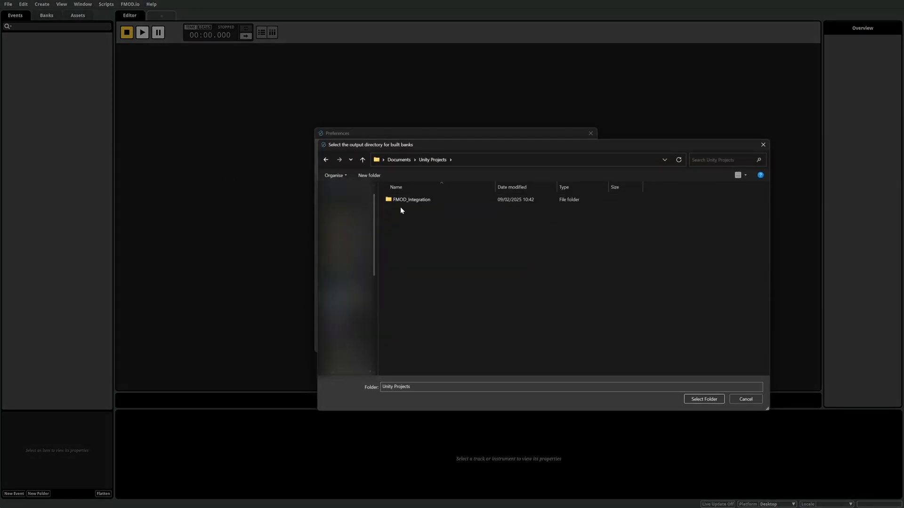
double_click(412, 199)
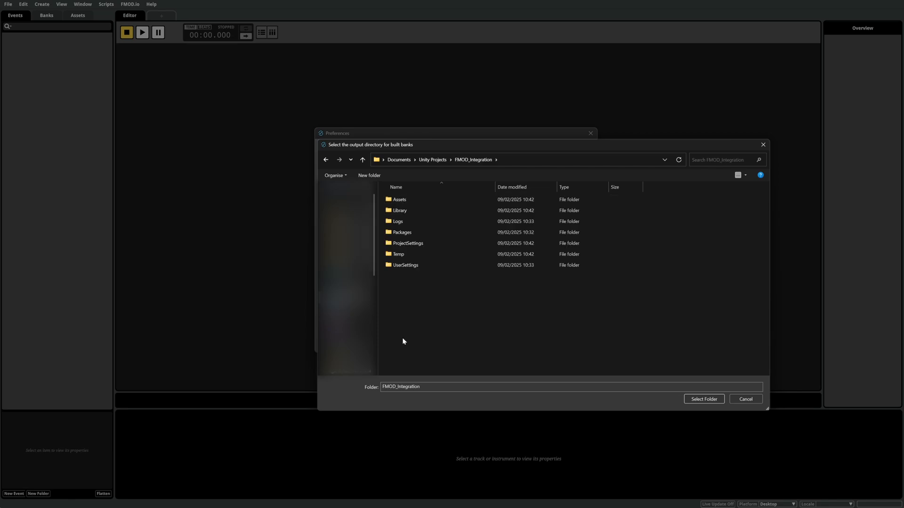
mouse_move(411, 338)
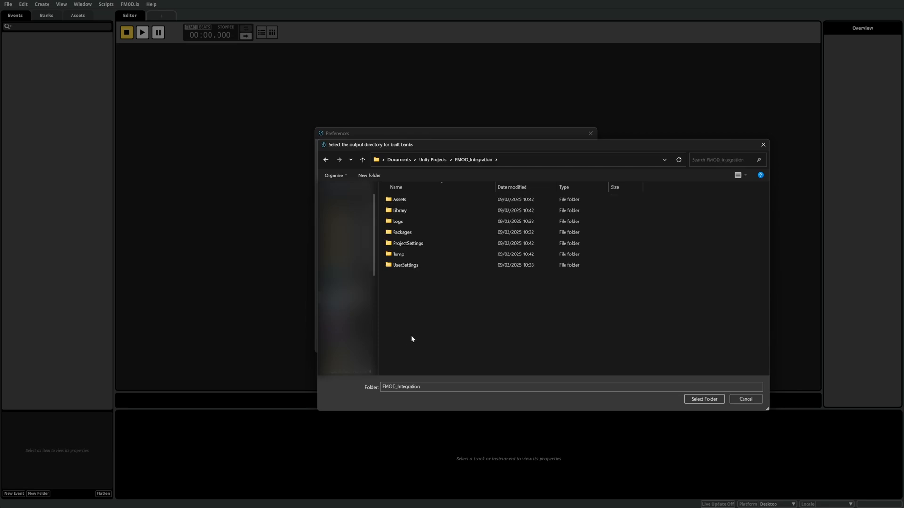
left_click(368, 175)
type("FMOD")
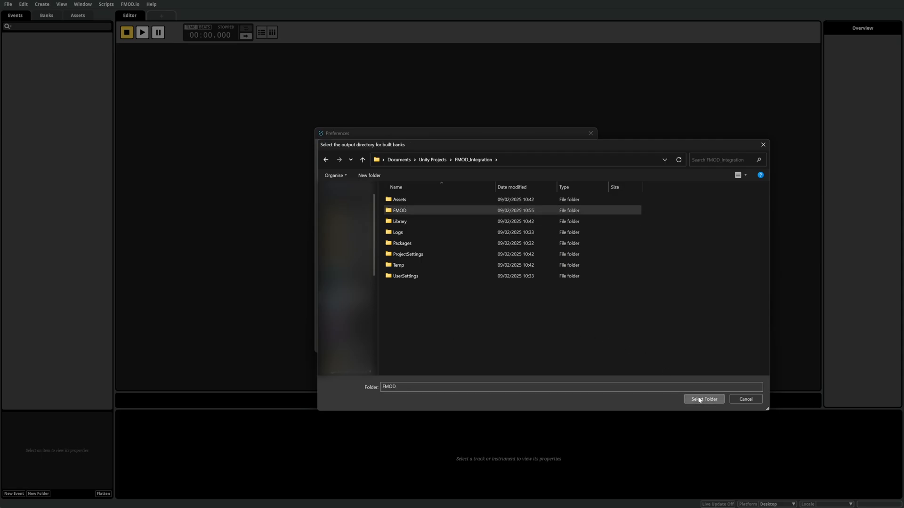
left_click(703, 399)
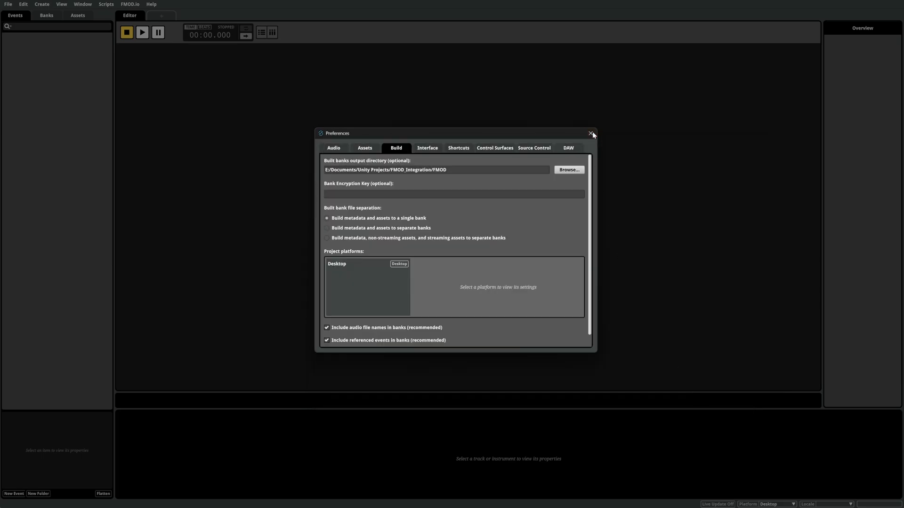
left_click(591, 133)
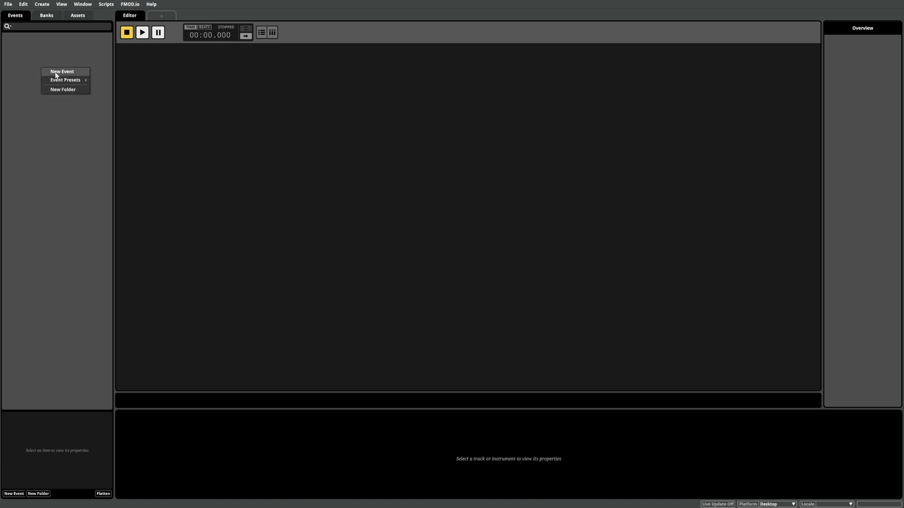
Create a new event with an action sheet and audition the rain-and-birds ambience clip.
left_click(62, 72)
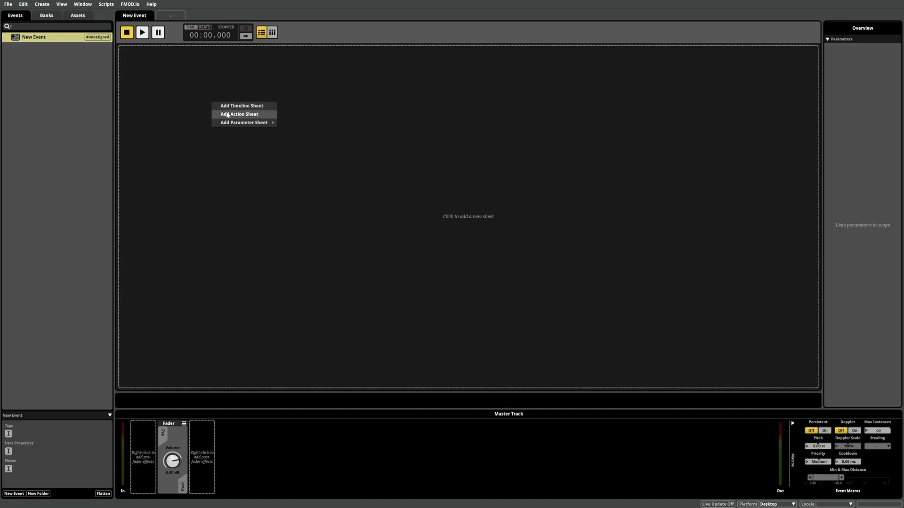
left_click(238, 114)
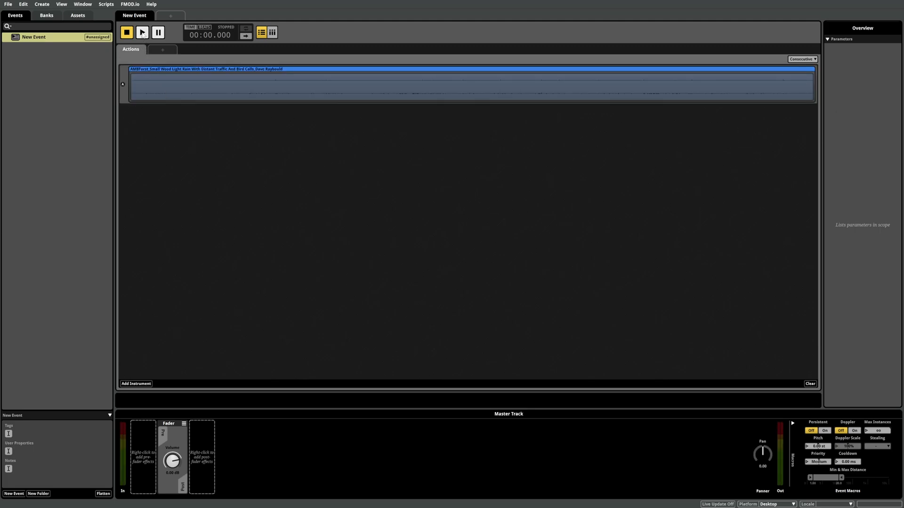
left_click(142, 32)
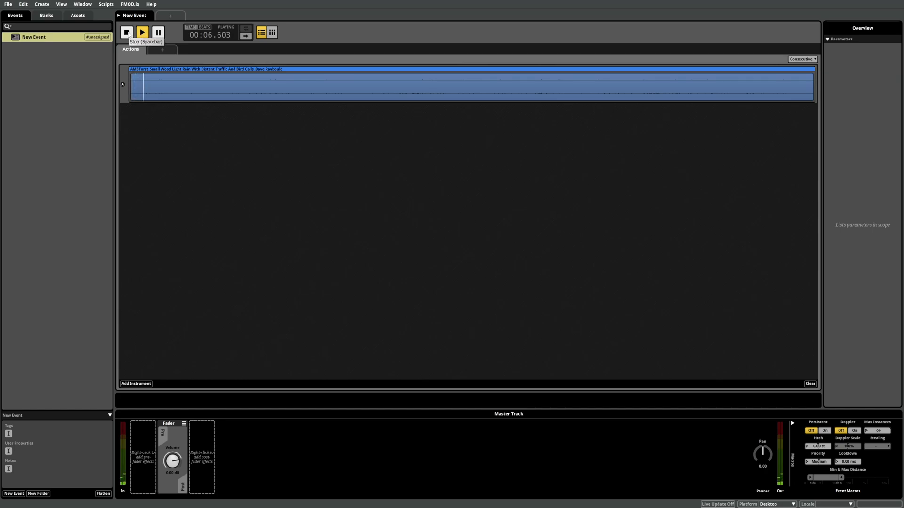
left_click(126, 32)
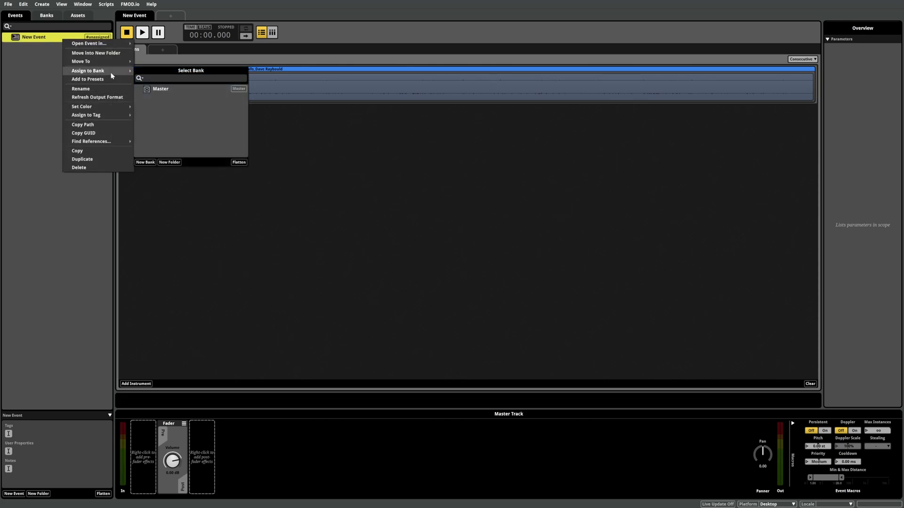
Assign the event to a new bank named Ambience.
left_click(145, 162)
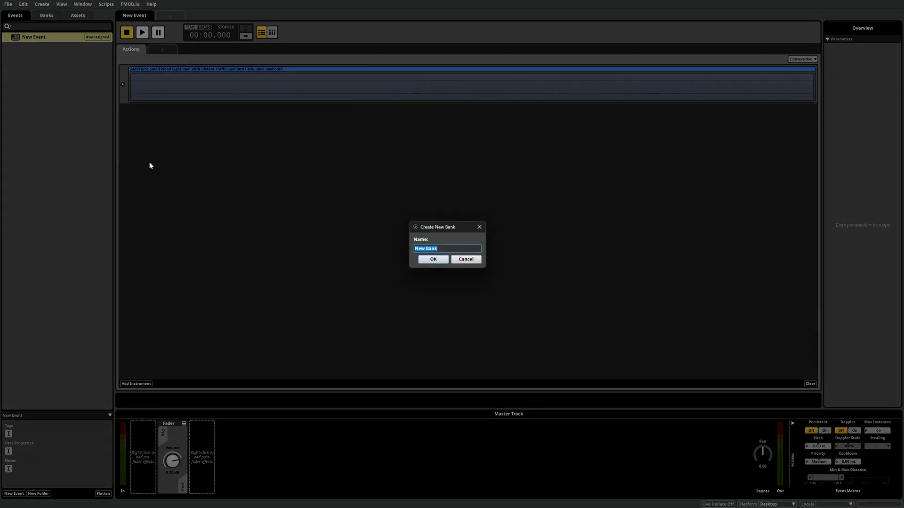
type("Ambience")
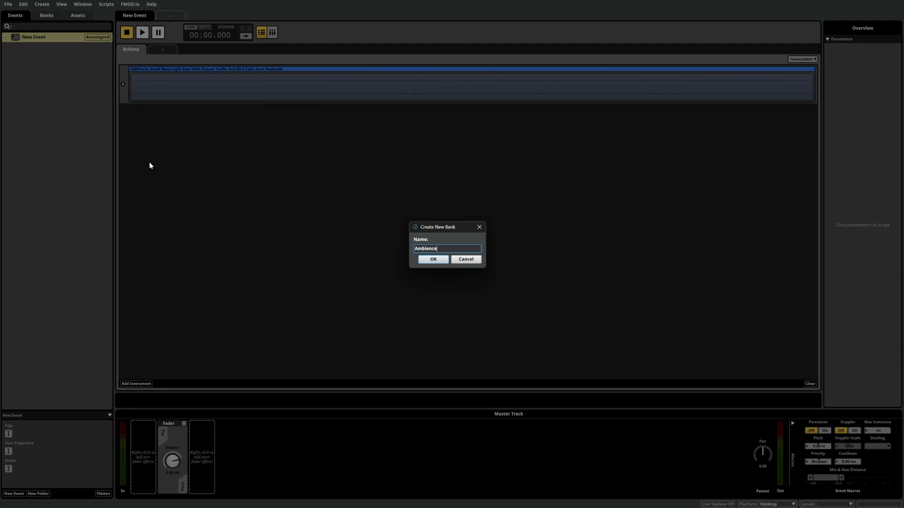
left_click(432, 260)
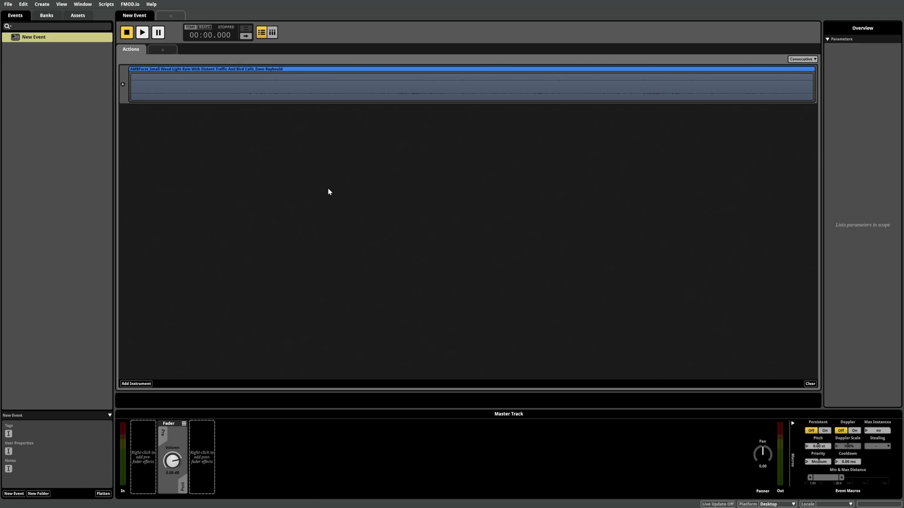
Build the project's sound banks via File > Build.
left_click(8, 4)
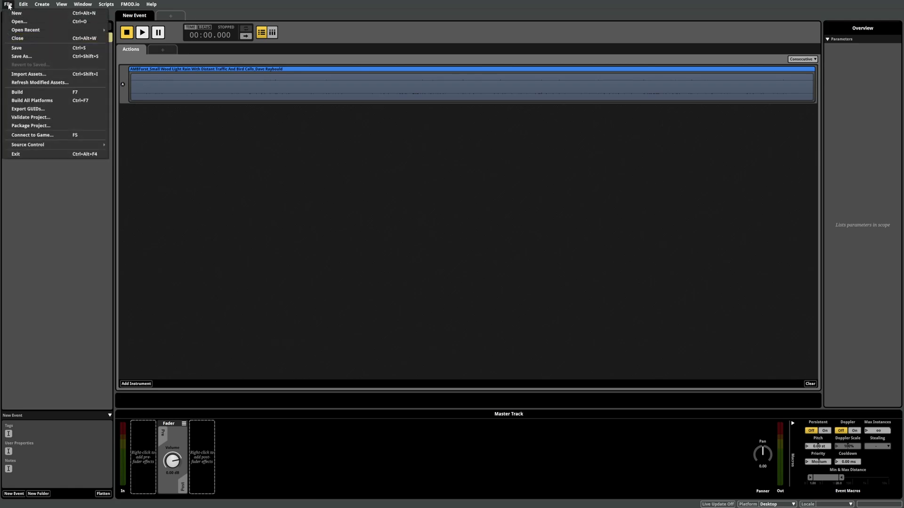
left_click(17, 92)
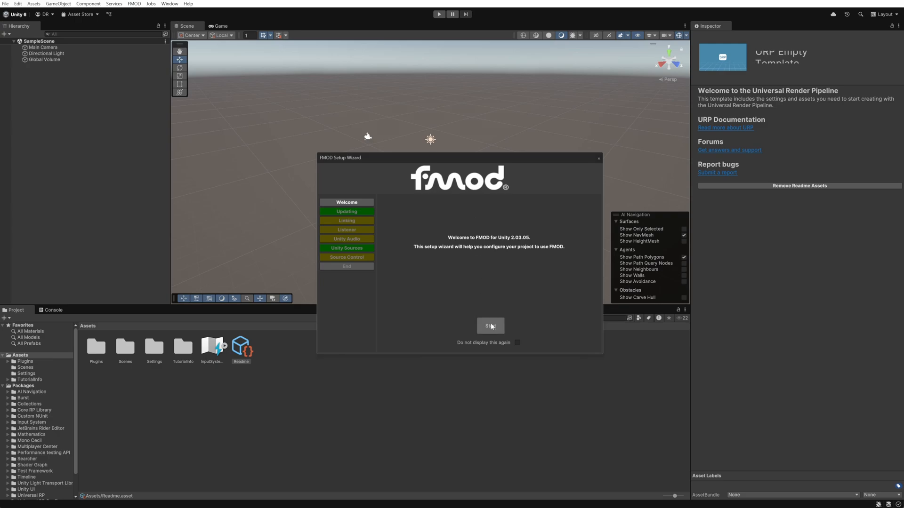
Run the FMOD Setup Wizard and link a single-platform build at FMOD/Desktop.
left_click(489, 325)
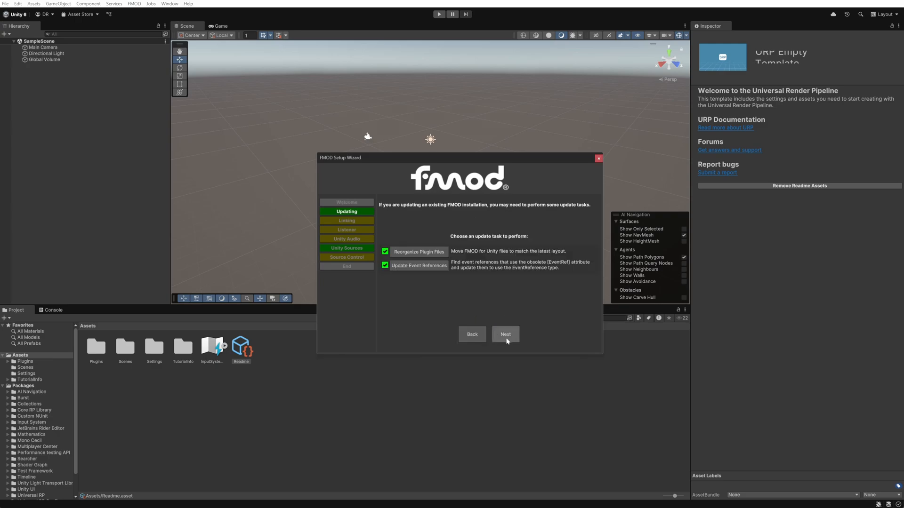
left_click(505, 334)
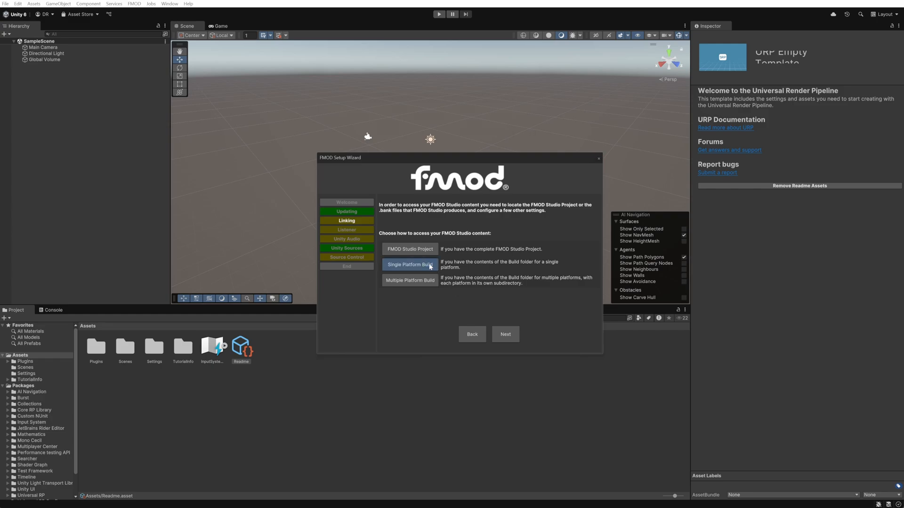
left_click(410, 263)
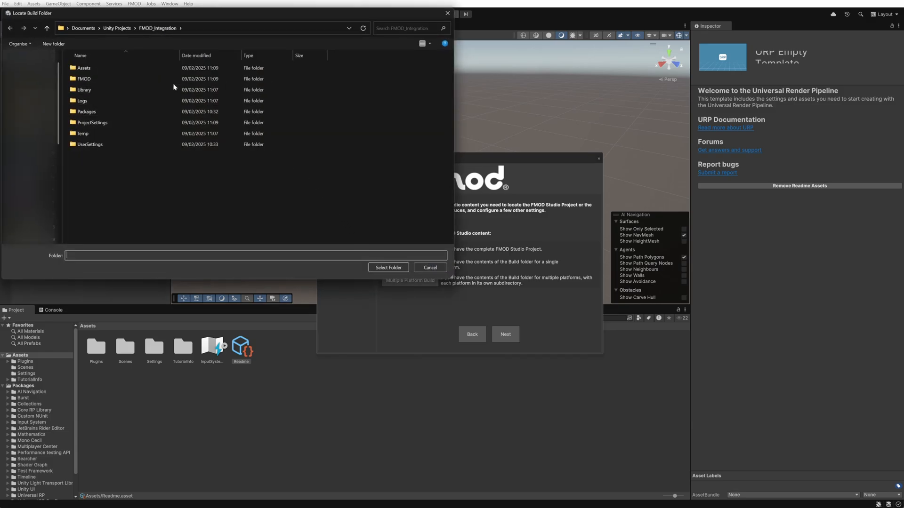
double_click(83, 78)
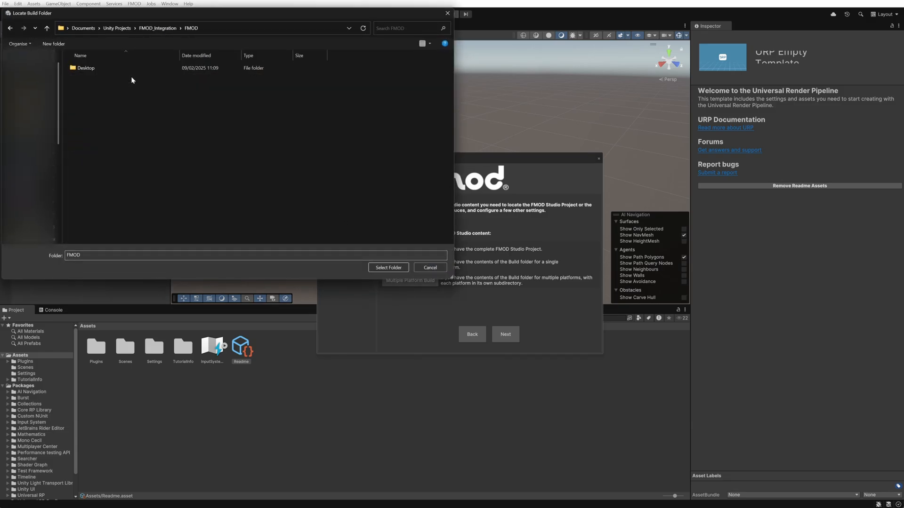
double_click(86, 67)
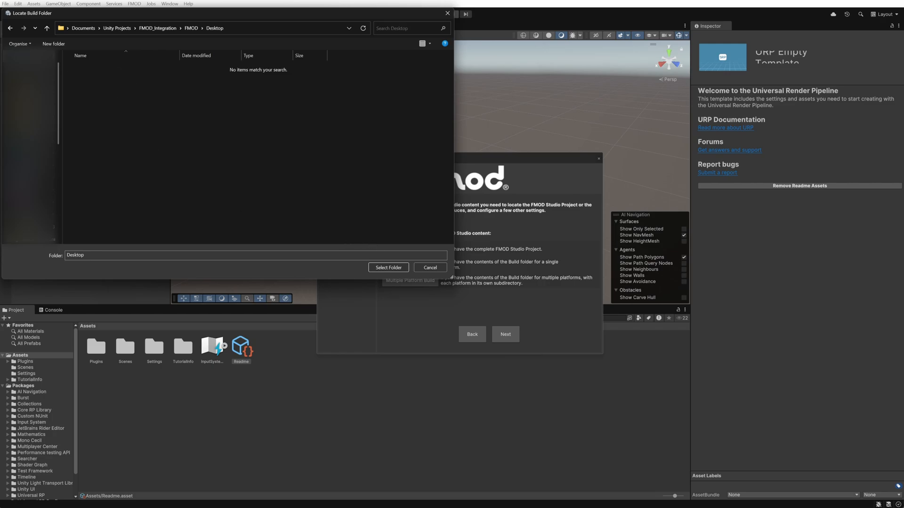
left_click(389, 268)
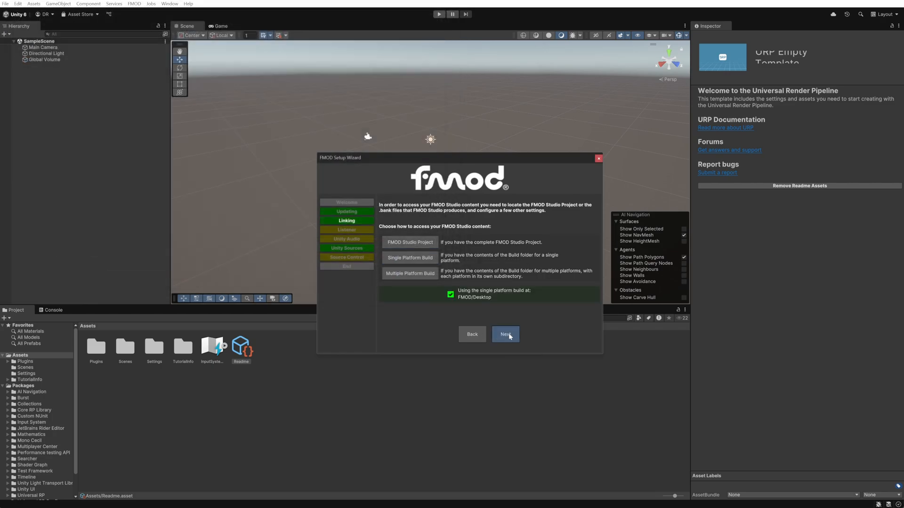
Replace the Main Camera's Unity listener with the FMOD Audio Listener in the wizard.
left_click(504, 334)
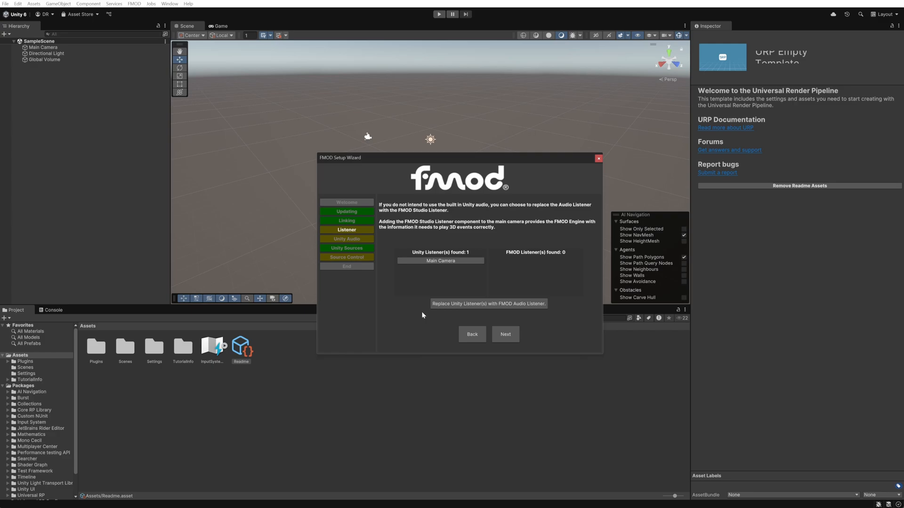
left_click(488, 304)
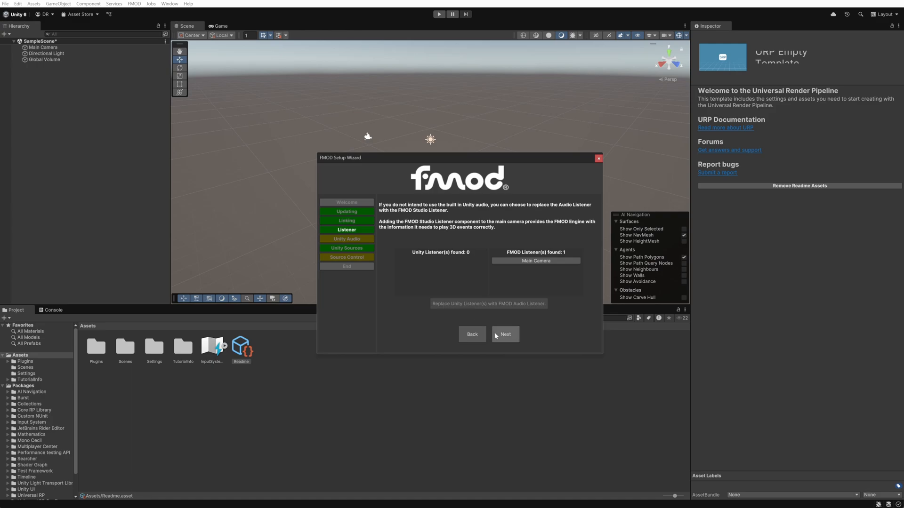
left_click(505, 334)
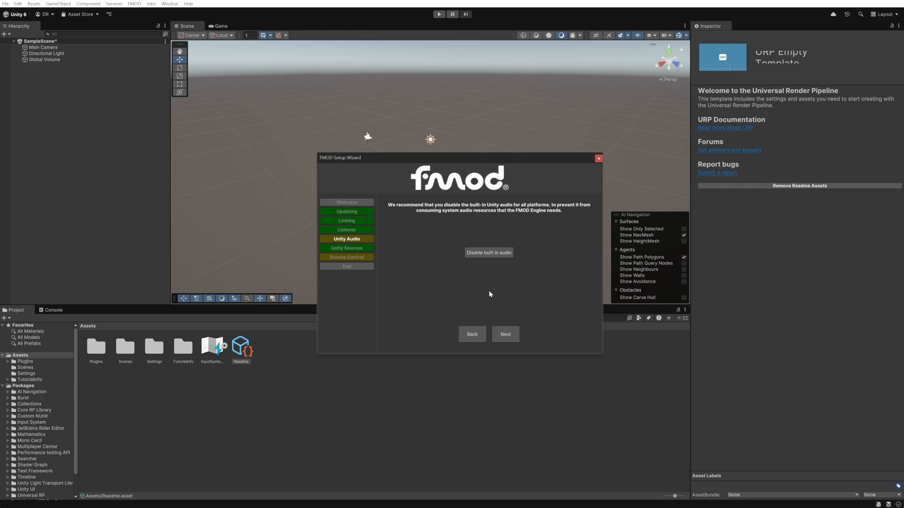
Disable built-in audio and finish the wizard through Unity Sources, Source Control and End.
left_click(488, 252)
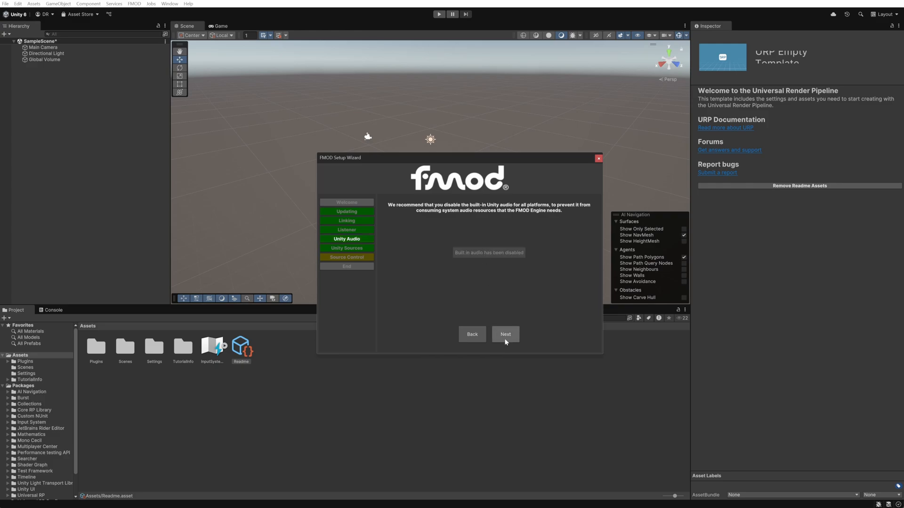
left_click(505, 334)
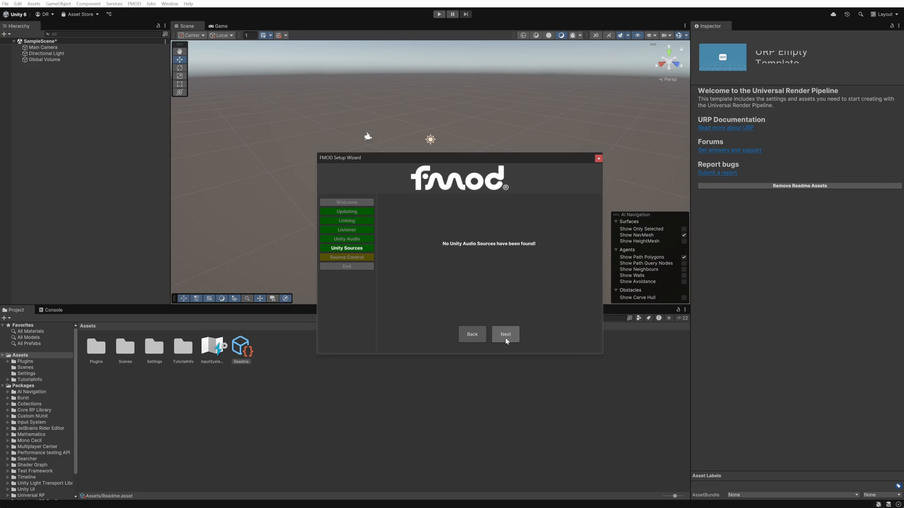
left_click(504, 334)
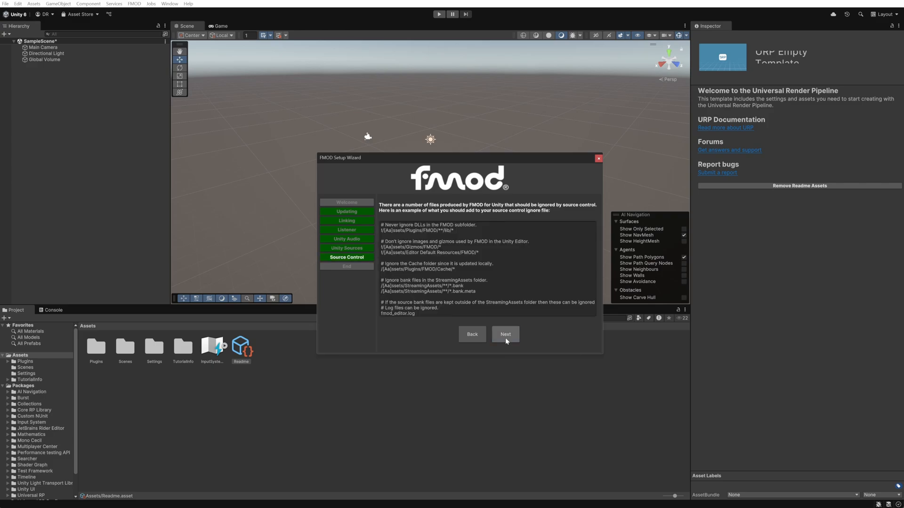
left_click(505, 334)
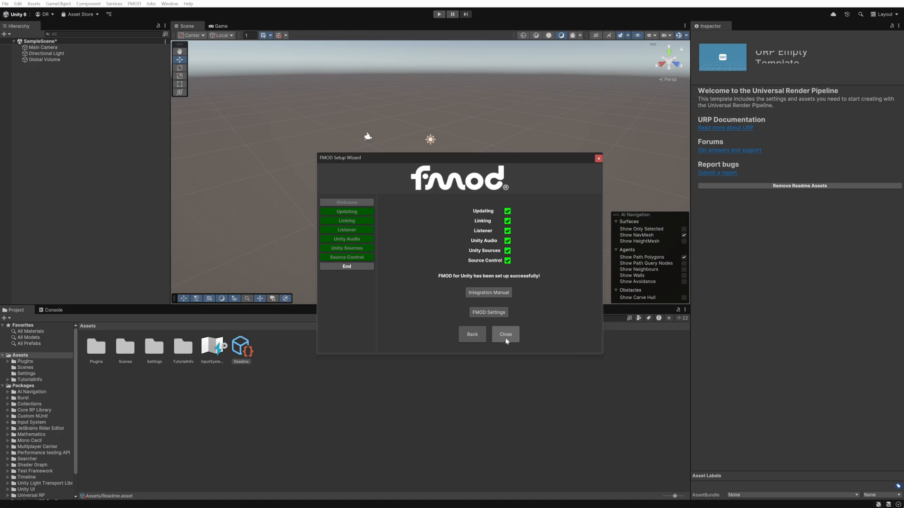
left_click(504, 334)
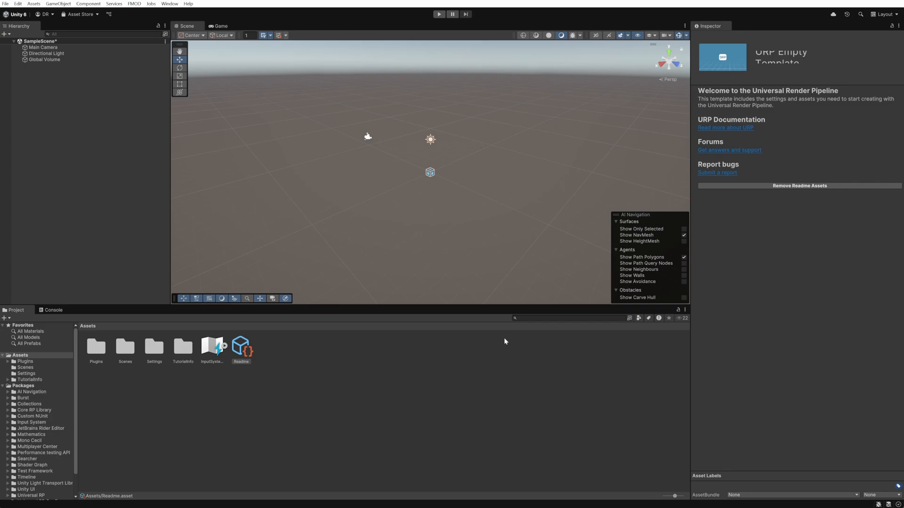
Enable the Debug Overlay for the Default platform under Platform Specific in FMOD Settings.
left_click(134, 4)
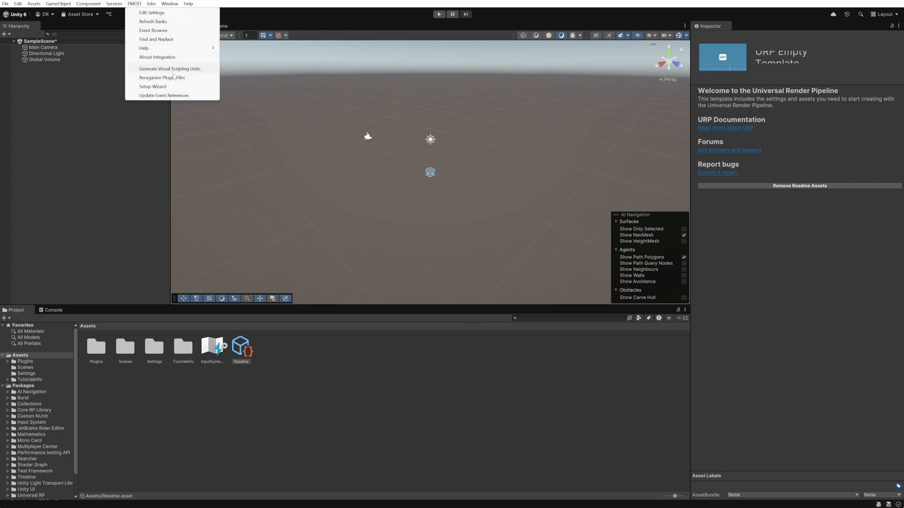
mouse_move(167, 86)
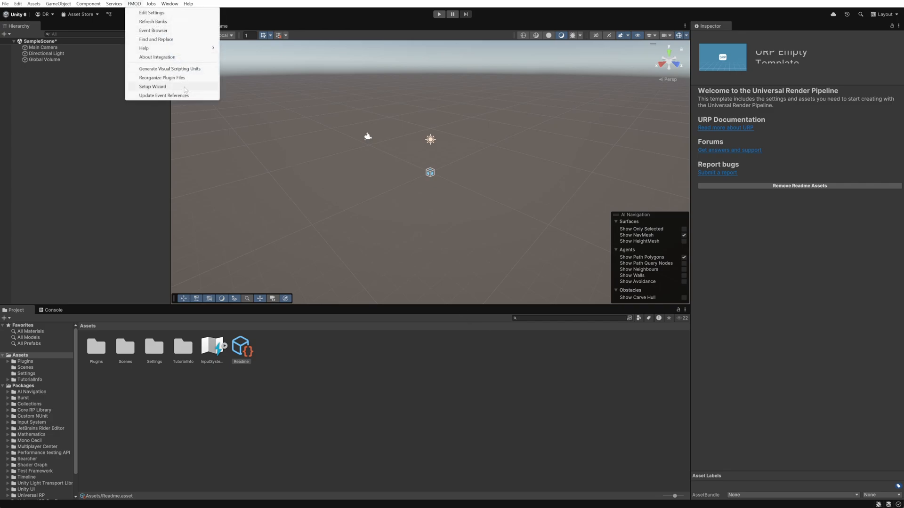
mouse_move(169, 12)
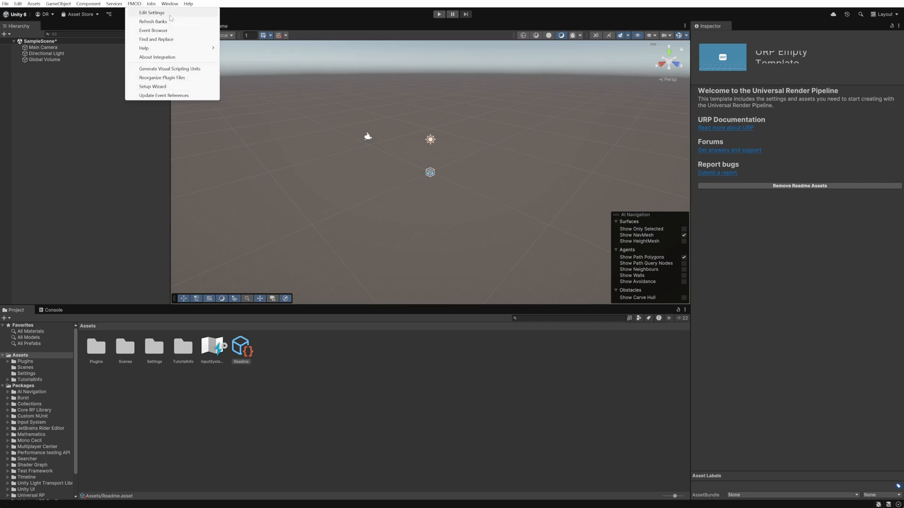
left_click(151, 12)
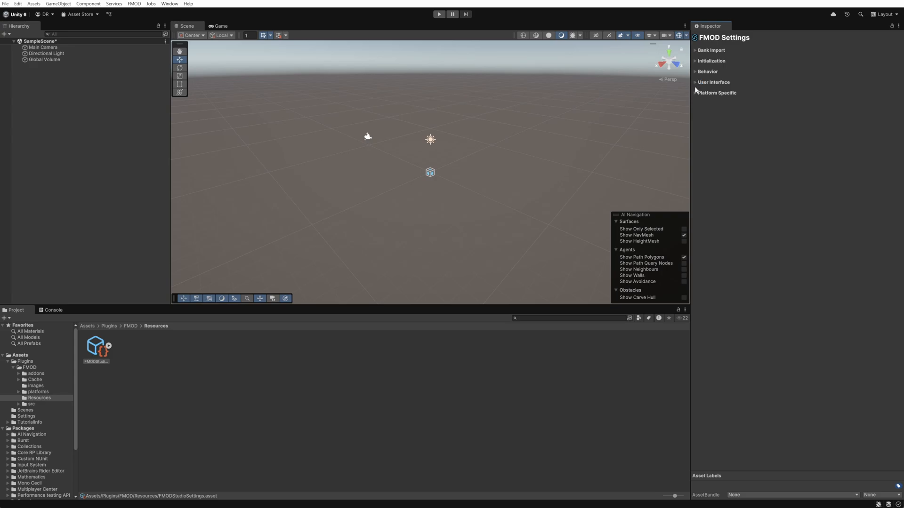
left_click(716, 93)
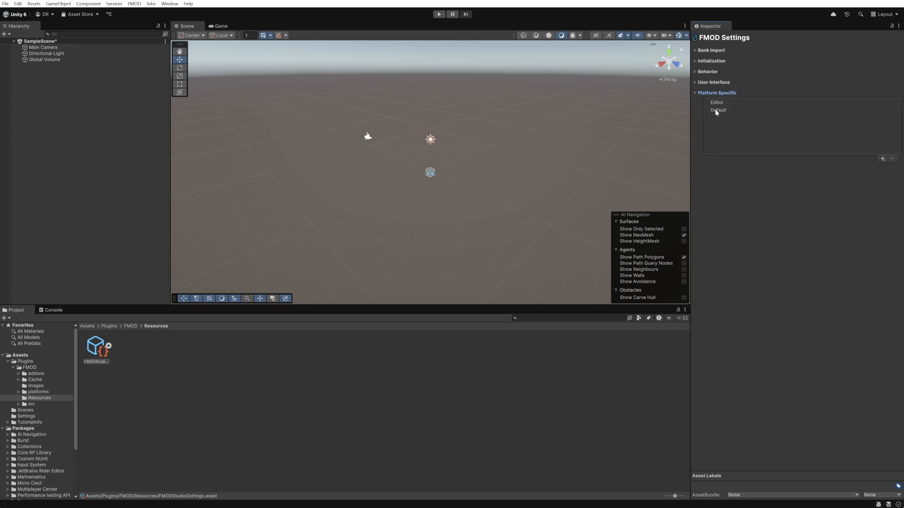
left_click(718, 110)
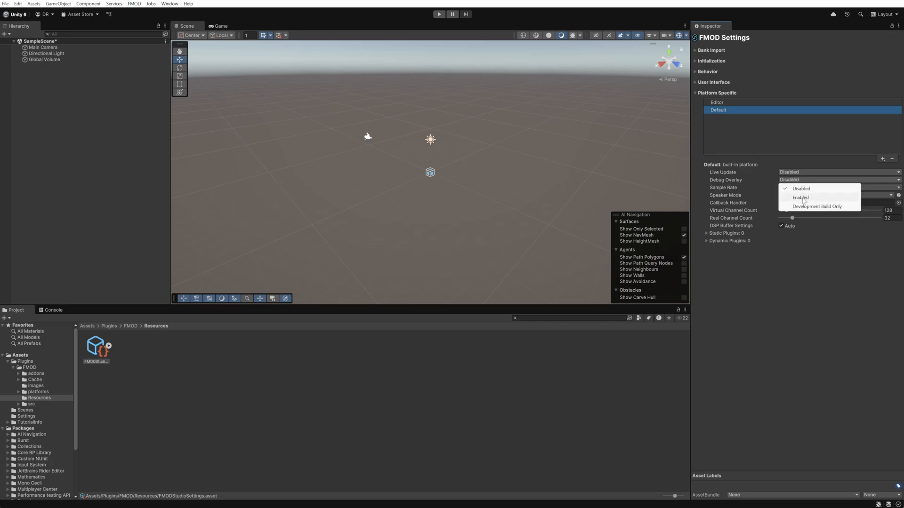
left_click(799, 197)
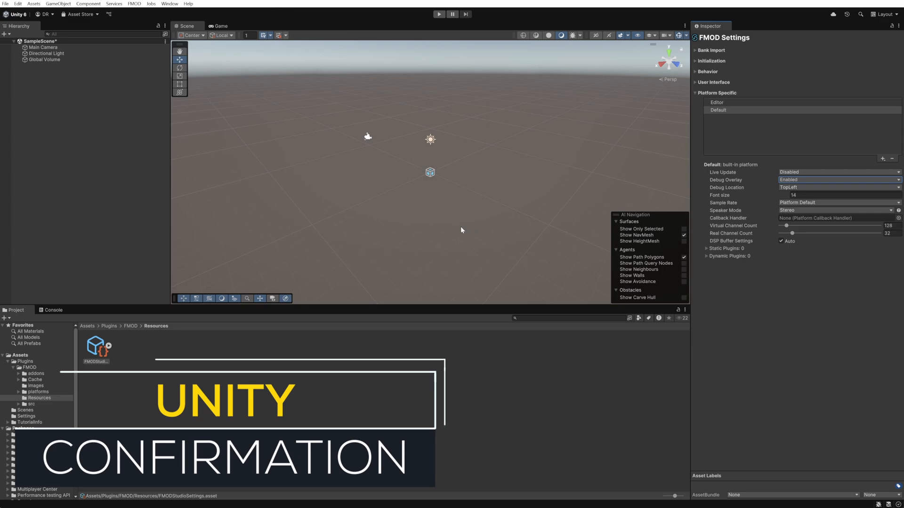
left_click(134, 4)
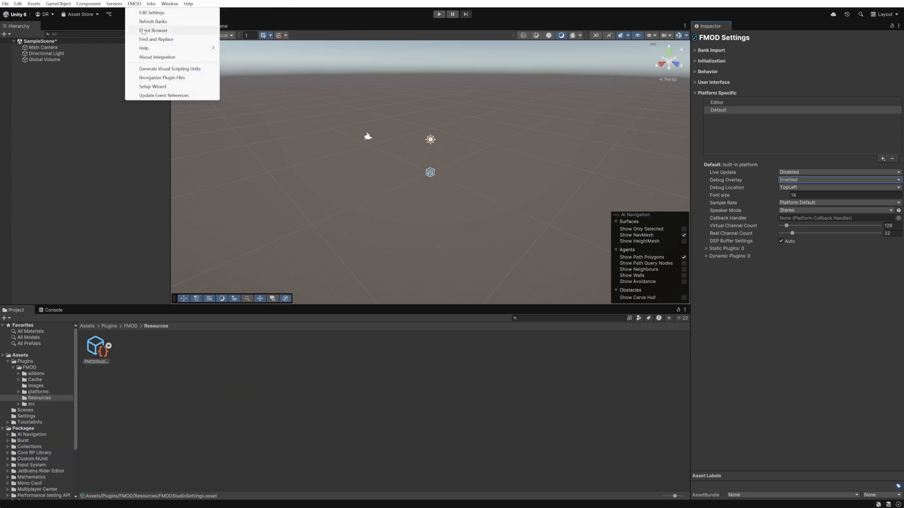
left_click(153, 30)
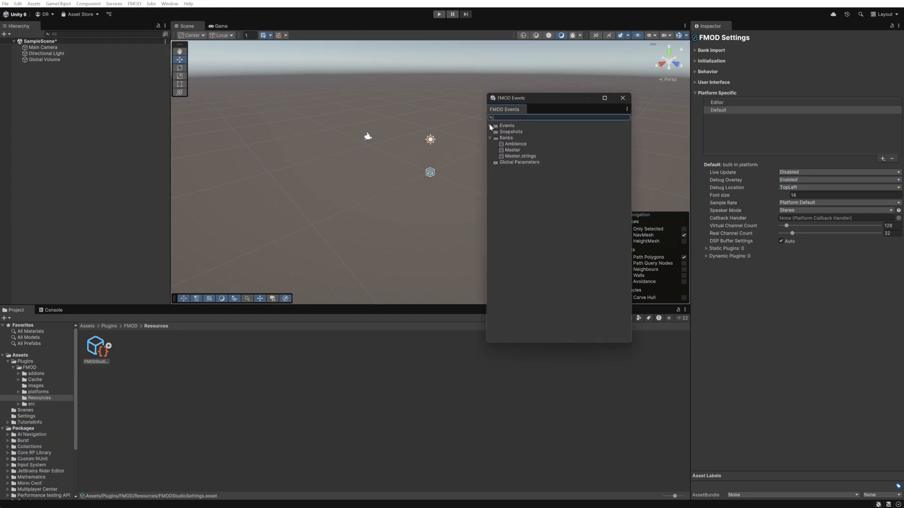
left_click(490, 125)
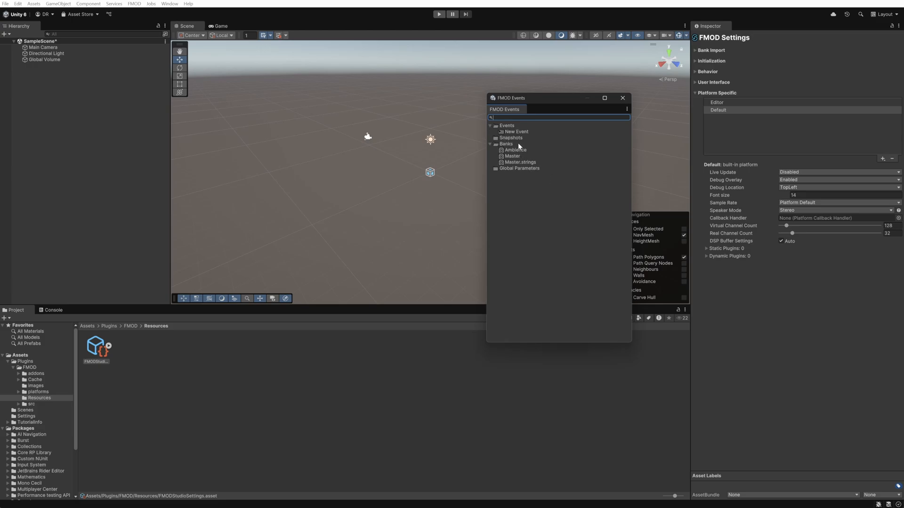
left_click(515, 132)
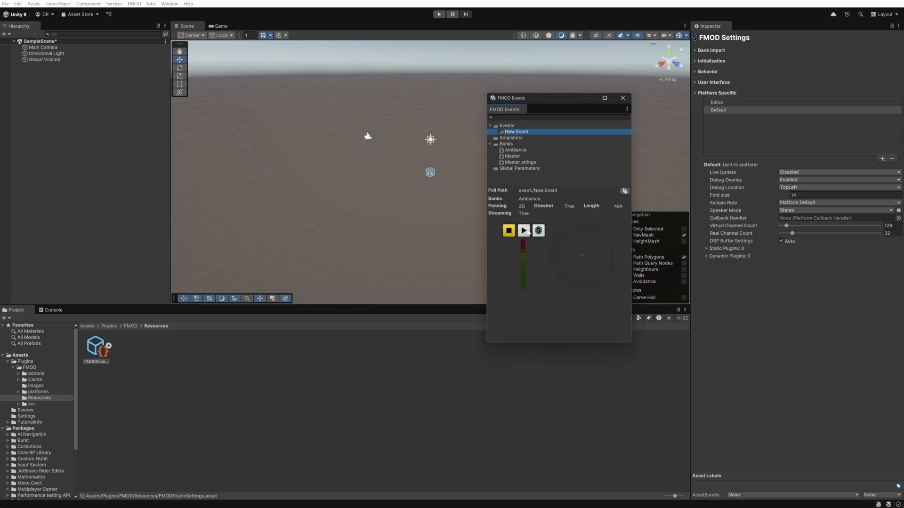
left_click(523, 231)
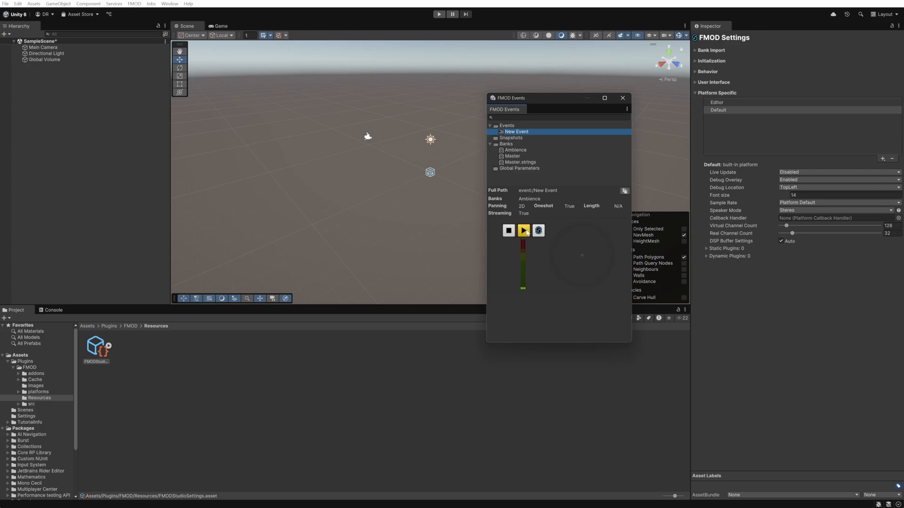
left_click(507, 231)
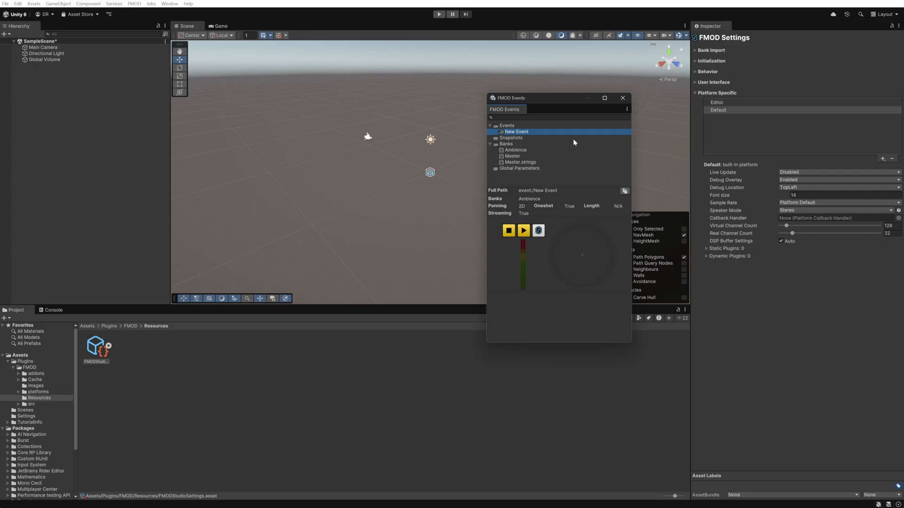
left_click(622, 96)
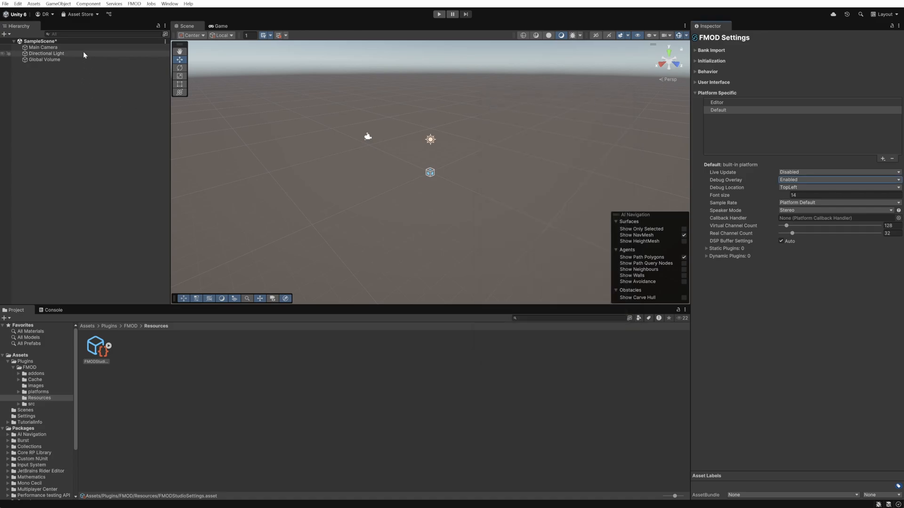
Create an empty GameObject with an FMOD Studio Event Emitter playing event:/New Event on Object Start.
left_click(58, 4)
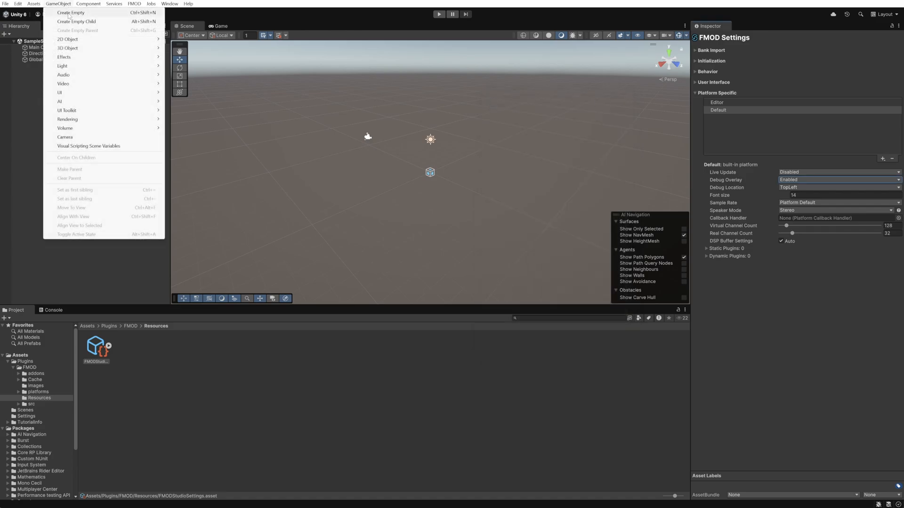
left_click(71, 12)
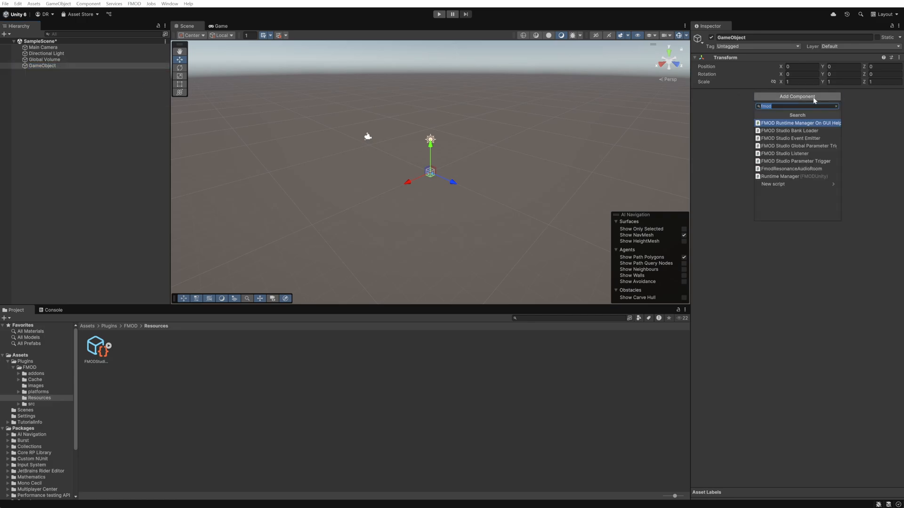
left_click(792, 138)
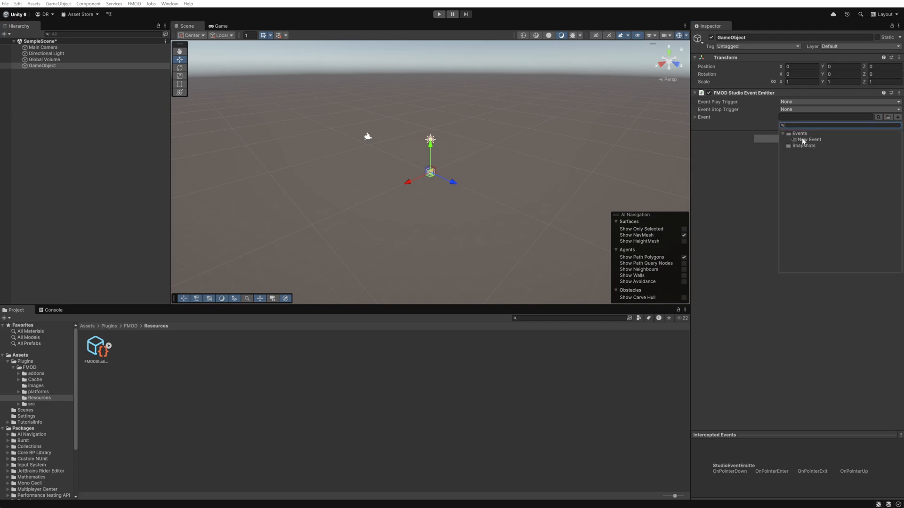
left_click(808, 140)
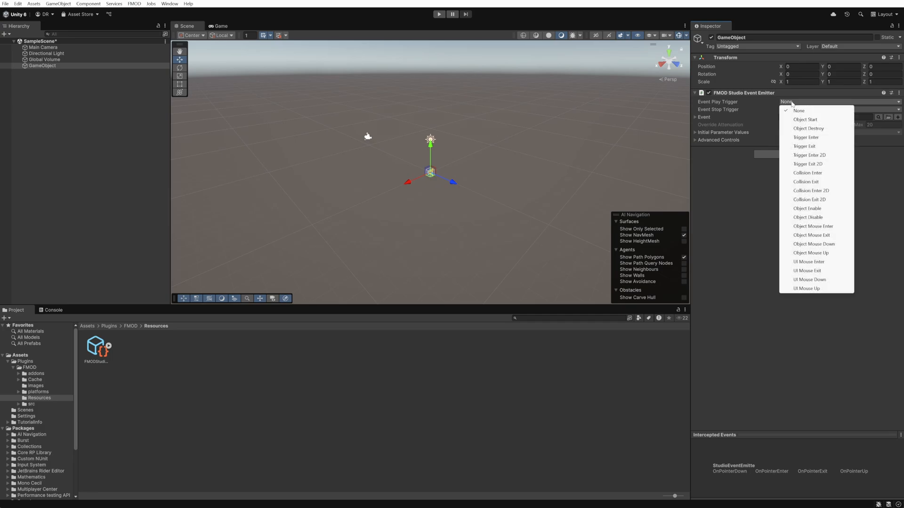
left_click(805, 119)
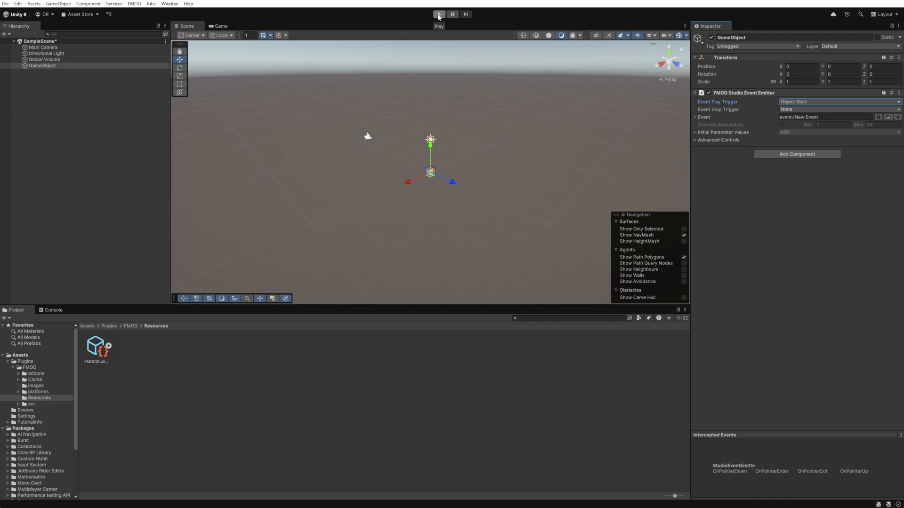
Enter Play mode so the FMOD Studio Debug overlay shows the active channel in the Game view.
left_click(437, 14)
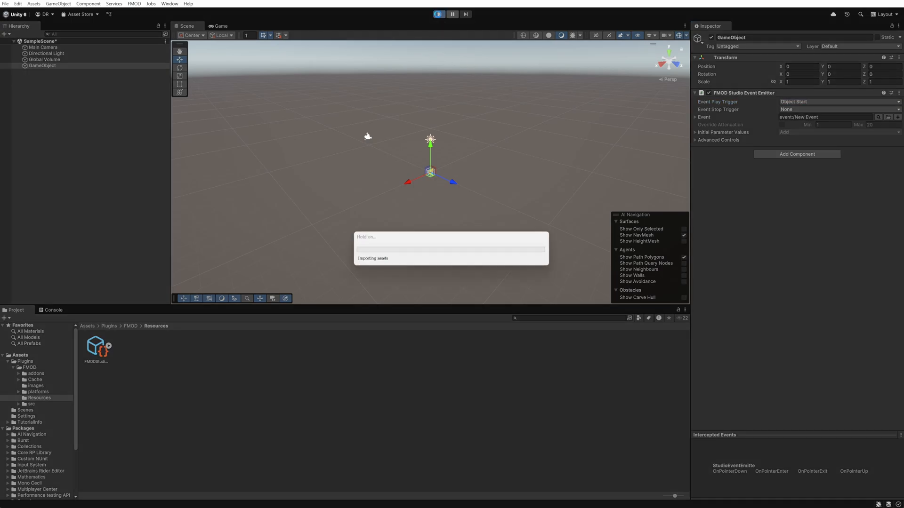
left_click(438, 14)
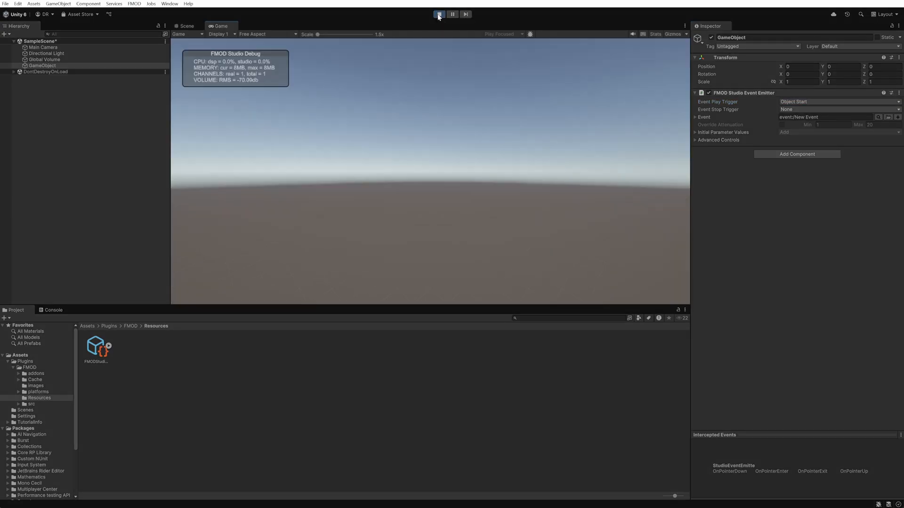